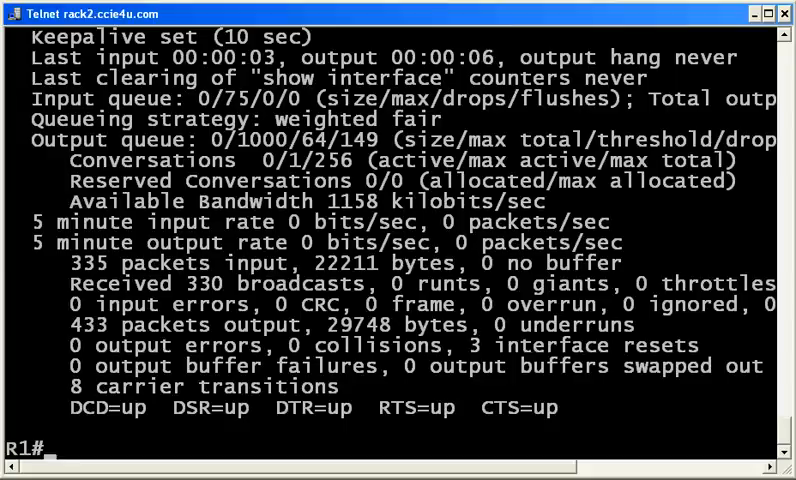
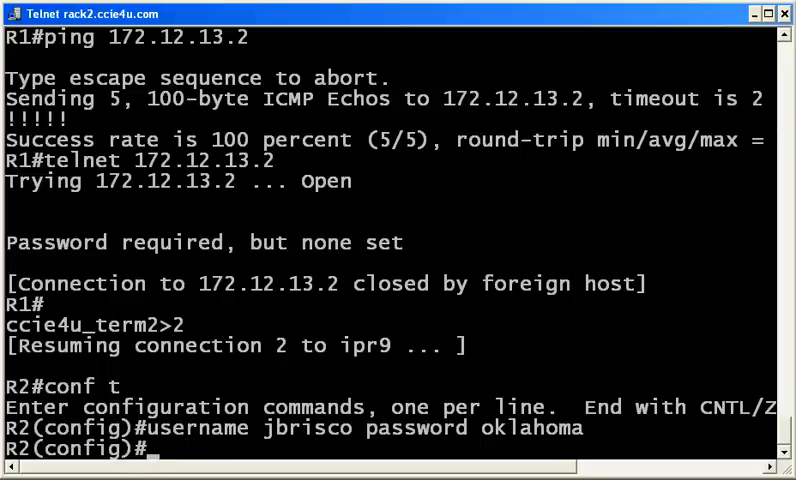
Step: Set login local on R2's line vty 0 4, save with wr, and resume R1
{"action": "type", "text": "line vty 0 4"}
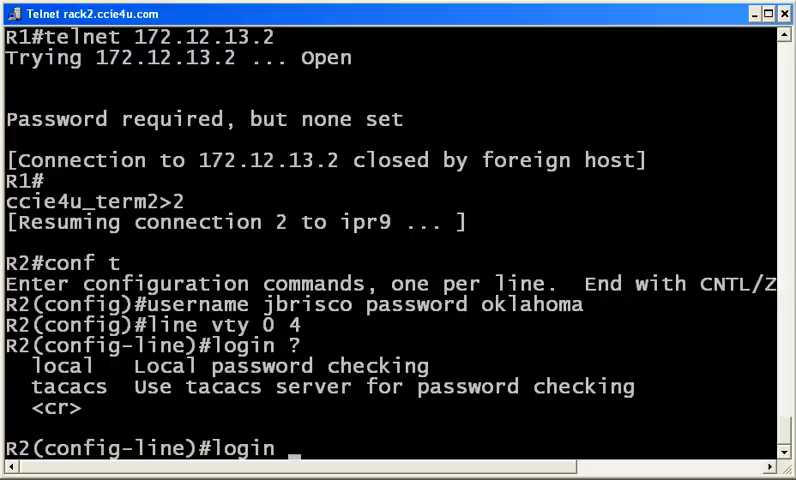
{"action": "type", "text": "local"}
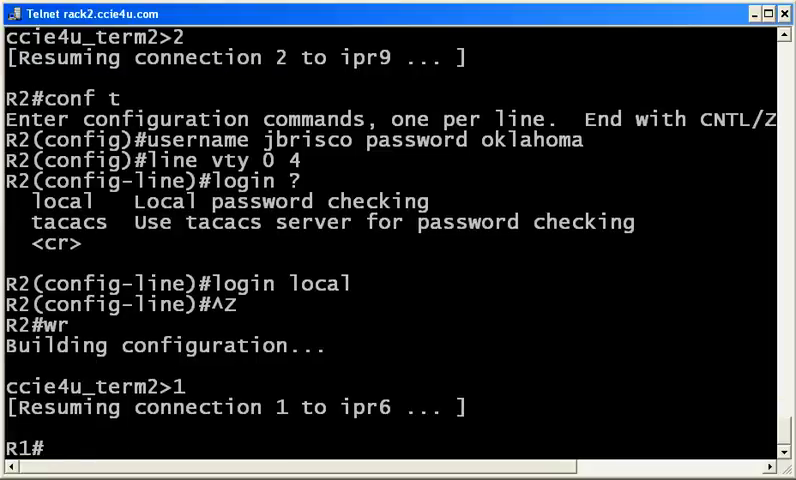
{"action": "type", "text": "telnet 172.12.13.2"}
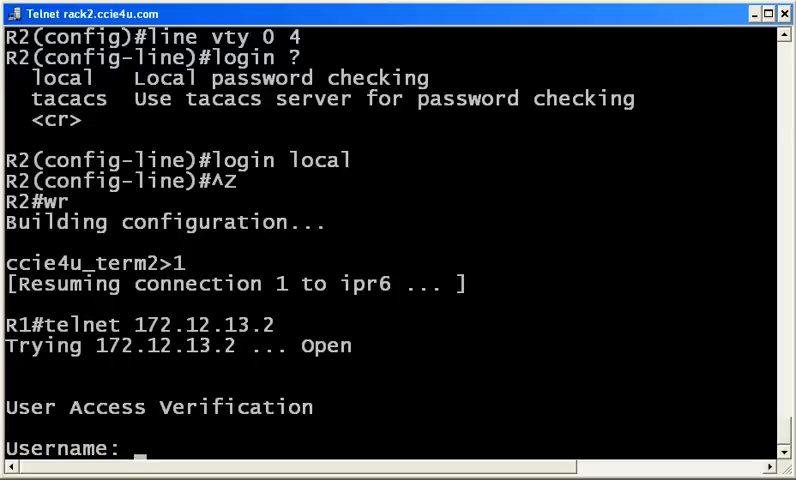
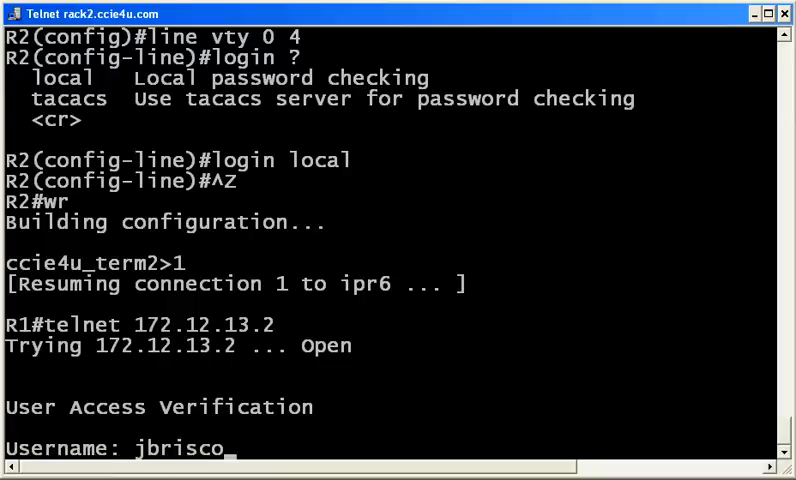
{"action": "key", "text": "Return"}
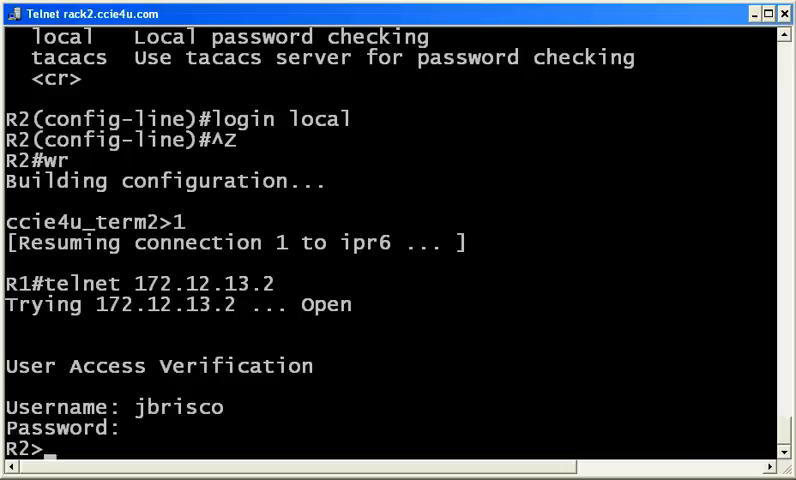
{"action": "type", "text": "enable"}
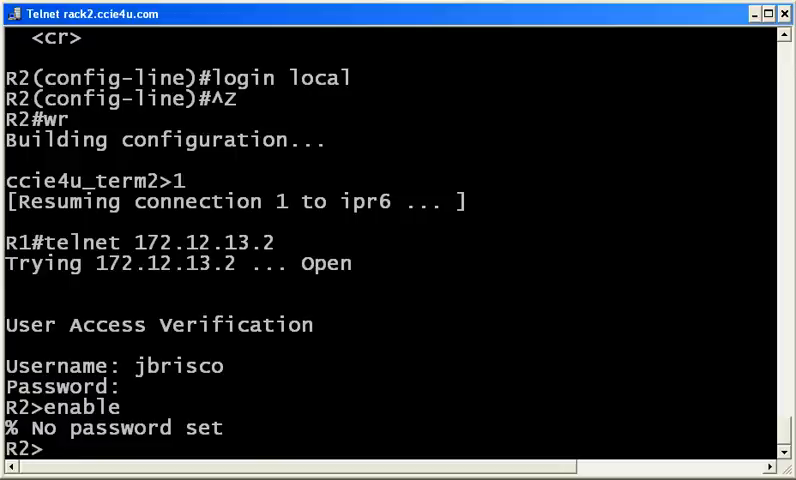
{"action": "type", "text": "logout"}
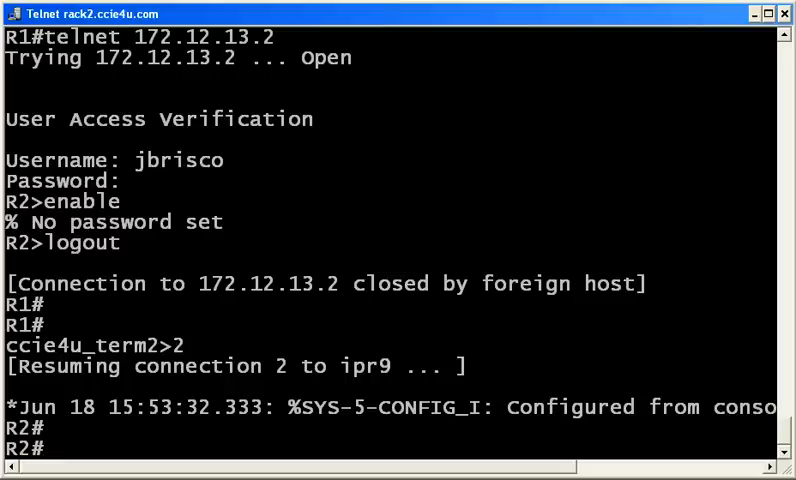
{"action": "type", "text": "conf t"}
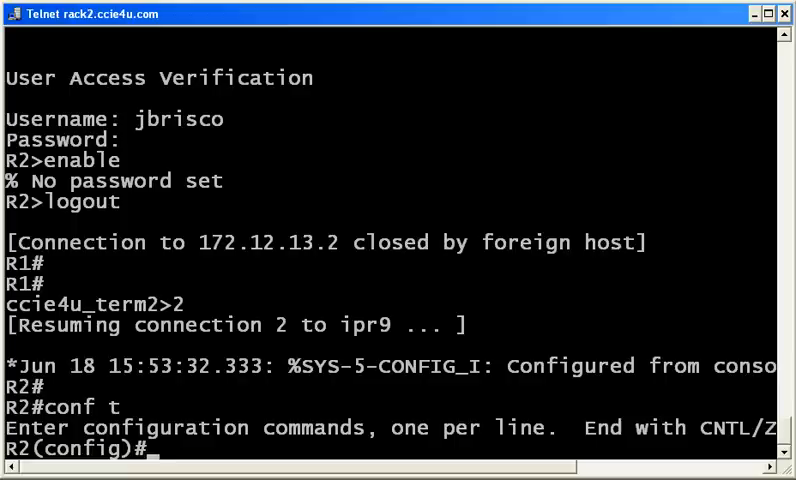
{"action": "type", "text": "username cb"}
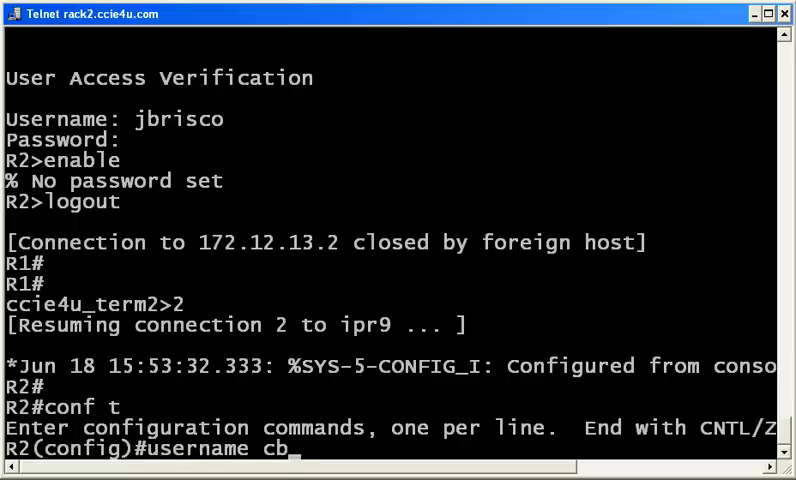
{"action": "type", "text": "ryant ?"}
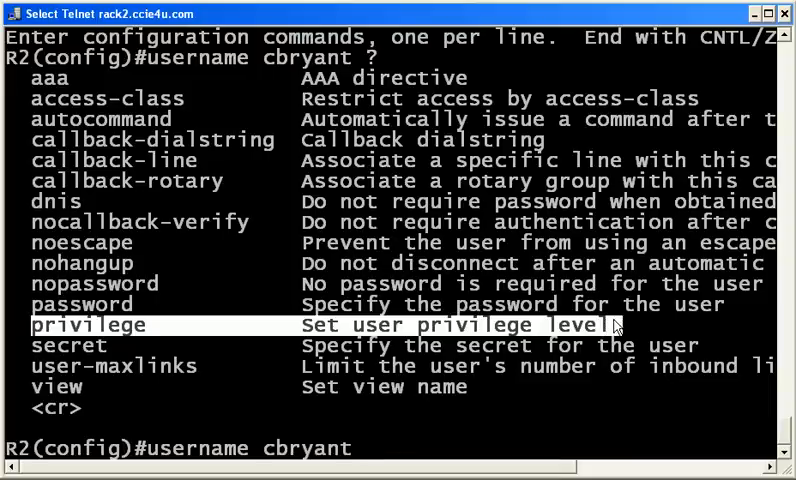
{"action": "mouse_move", "coordinate": [597, 405]}
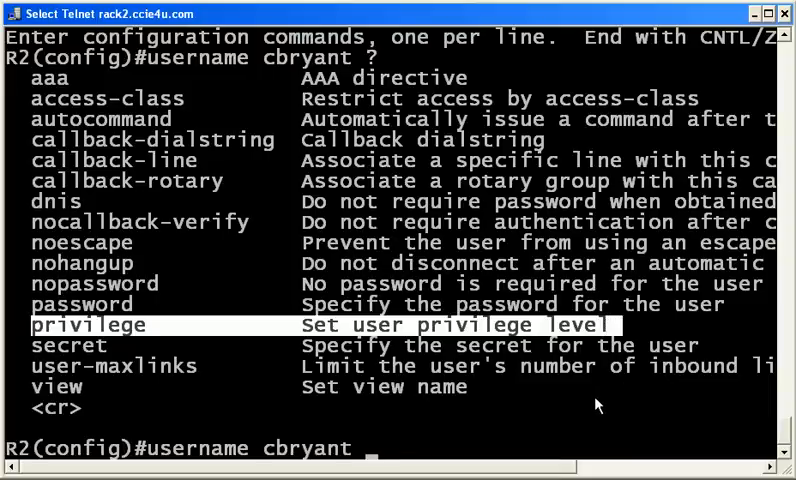
{"action": "mouse_move", "coordinate": [336, 468]}
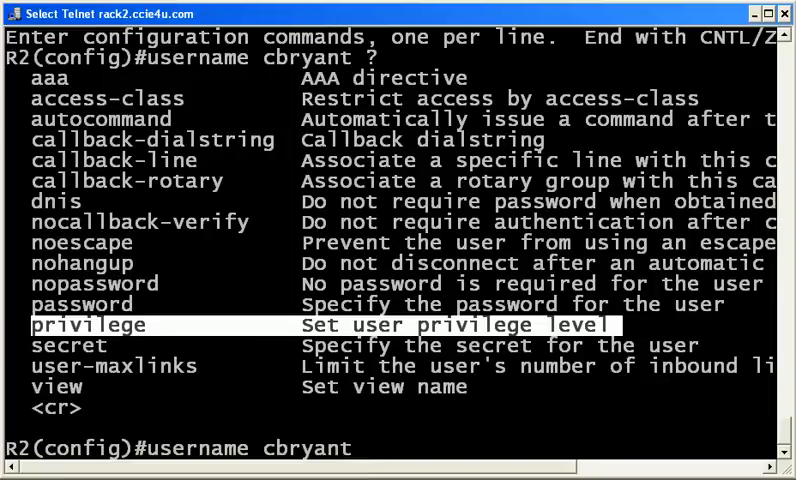
{"action": "type", "text": "privile"}
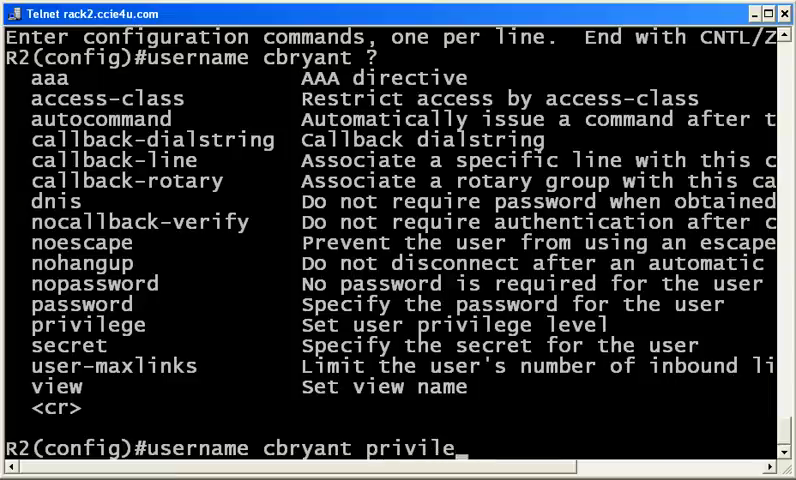
{"action": "key", "text": "BackSpace"}
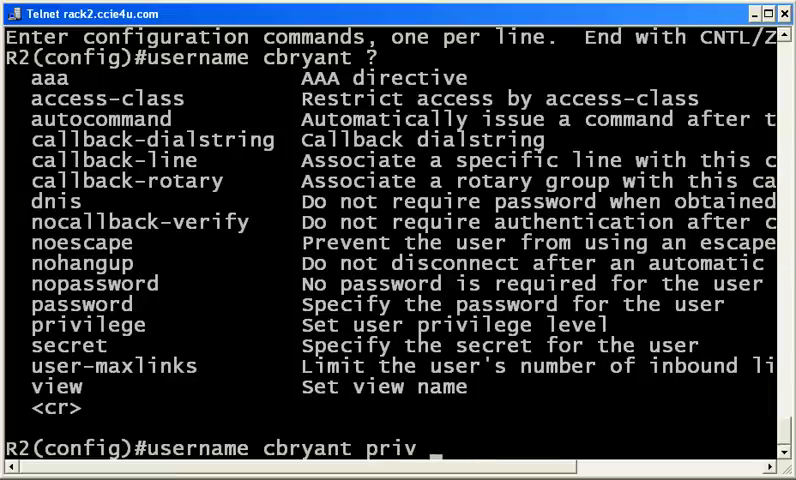
{"action": "type", "text": "15"}
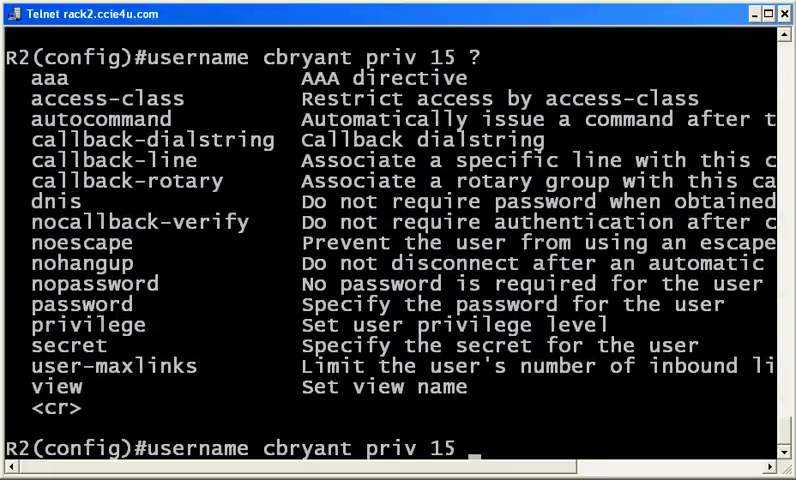
{"action": "type", "text": "password"}
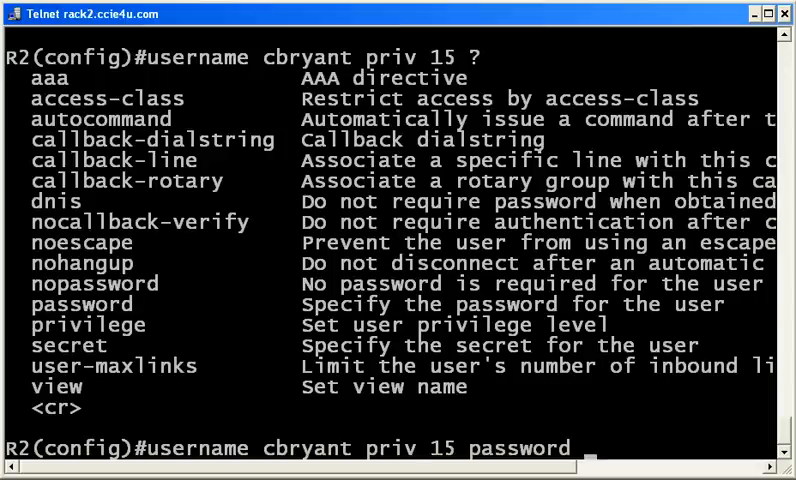
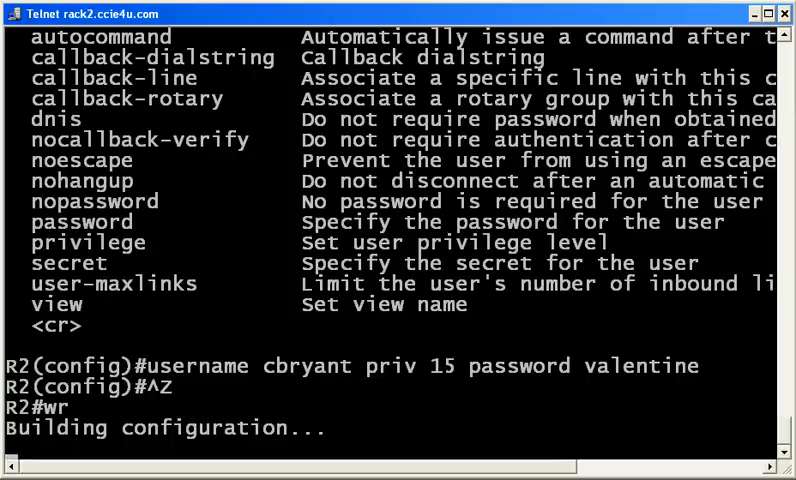
{"action": "scroll", "scroll_direction": "down", "scroll_amount": 3}
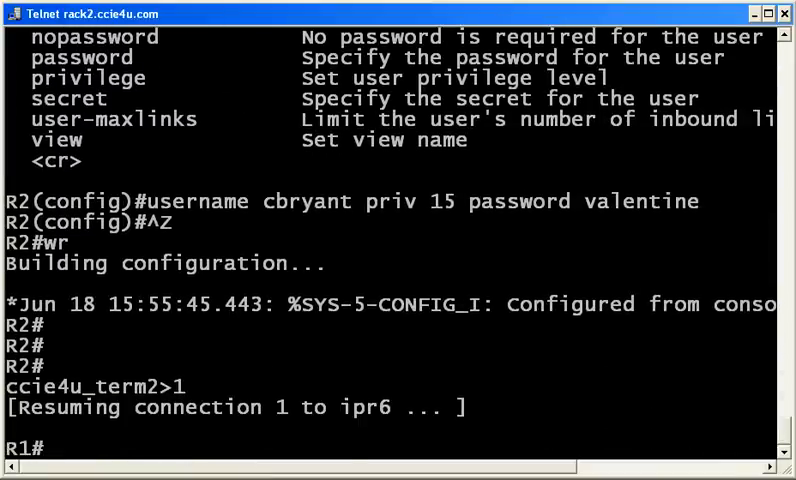
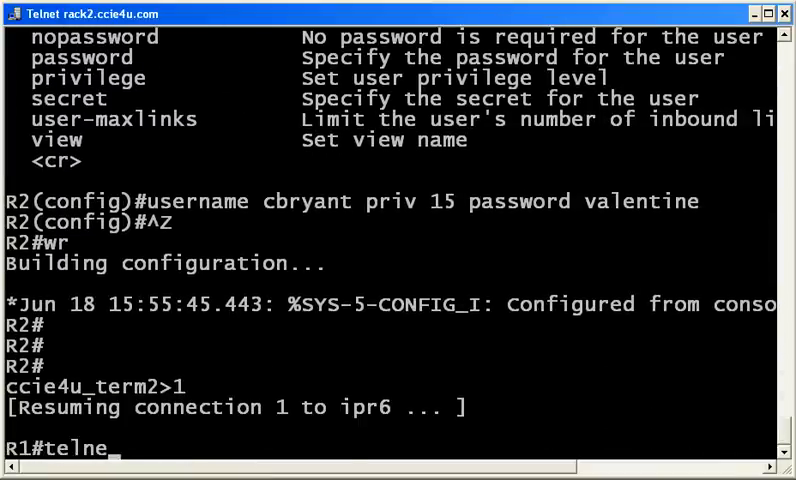
Step: Telnet from R1 to 172.12.13.2 and log in as cbryant, landing at the R2# prompt
{"action": "key", "text": "BackSpace"}
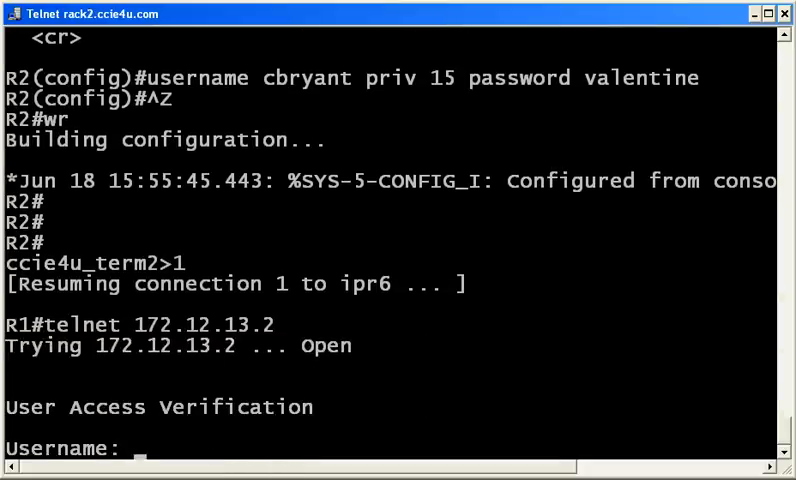
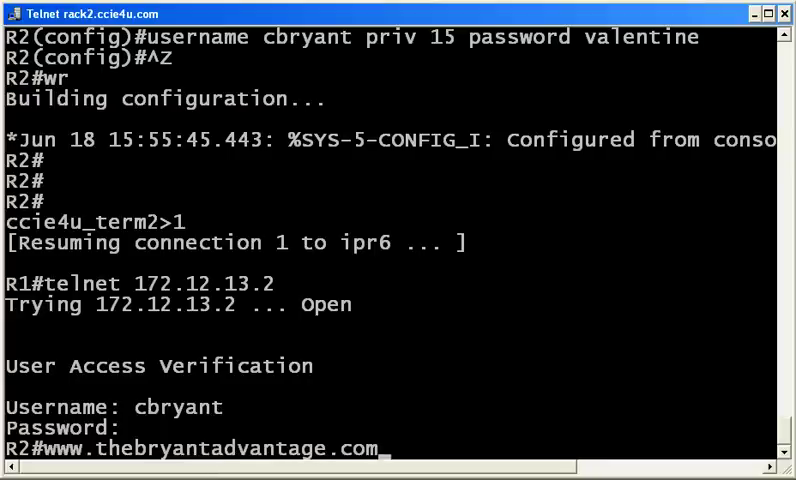